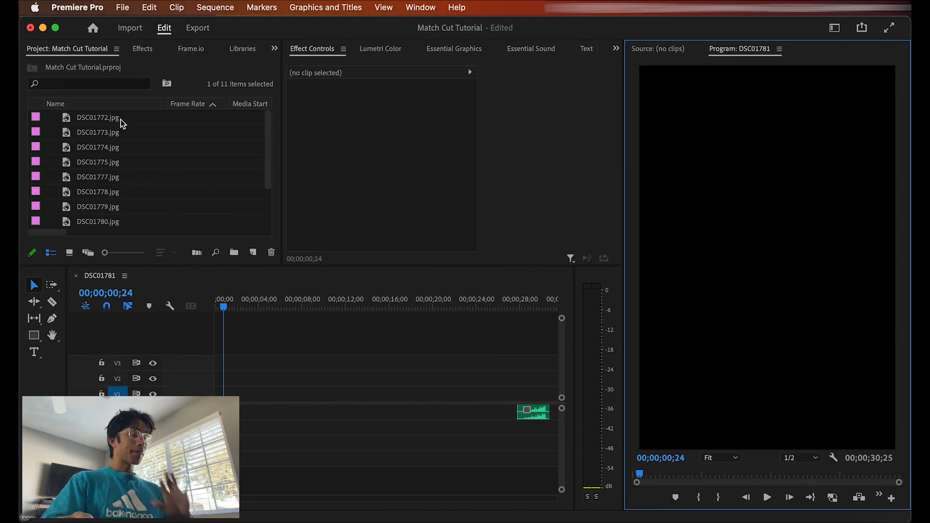
{"action": "mouse_move", "coordinate": [97, 117]}
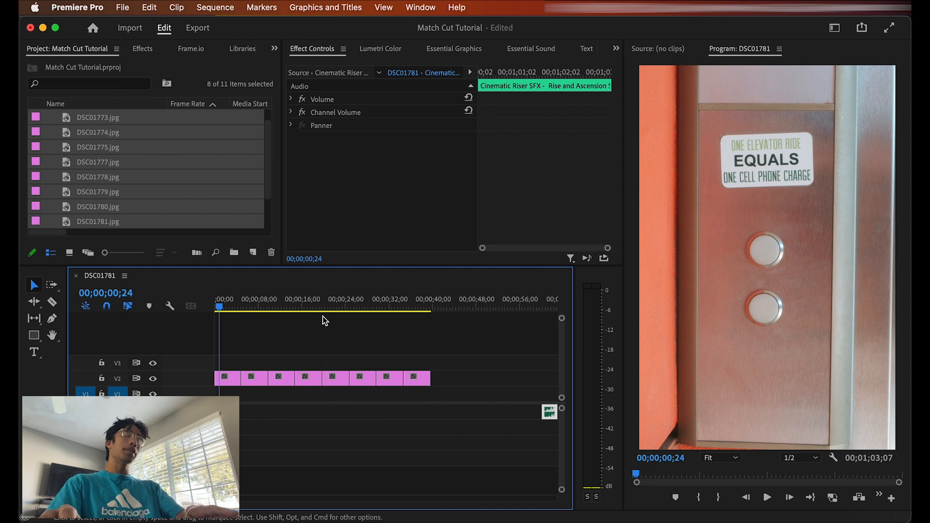
Move DSC01774 up to V3 and lower its opacity to 48% for circle alignment.
{"action": "left_click", "coordinate": [375, 377]}
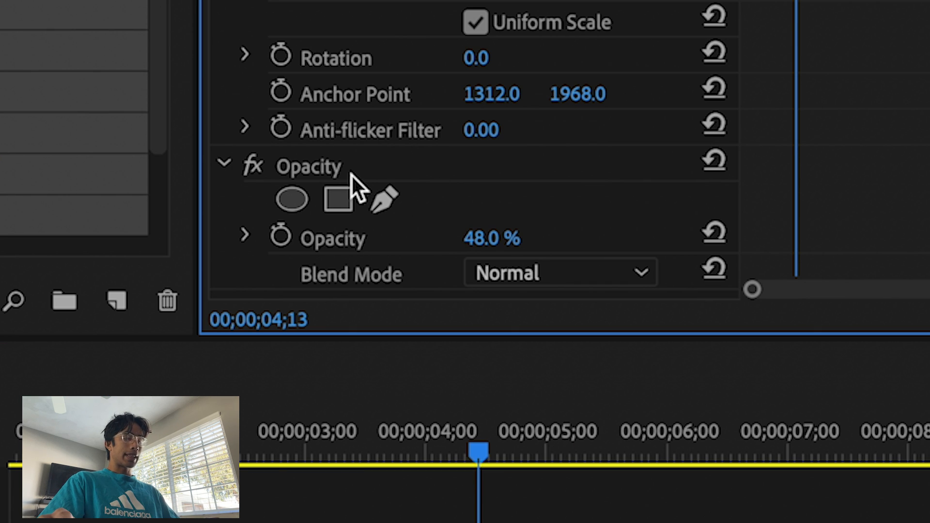
{"action": "right_click", "coordinate": [309, 166]}
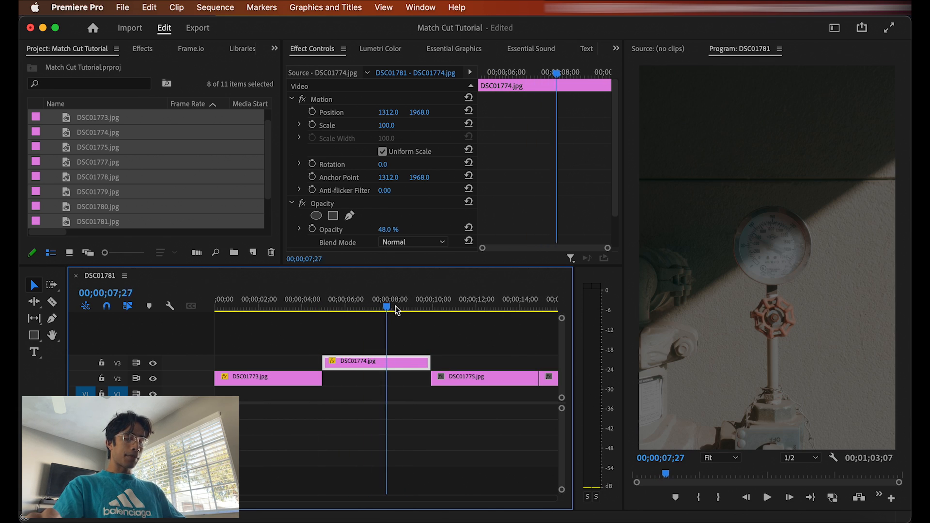
Scale DSC01775 to 126, reposition it, lift it onto V3, and scale DSC01777 to 104.
{"action": "left_click", "coordinate": [465, 378]}
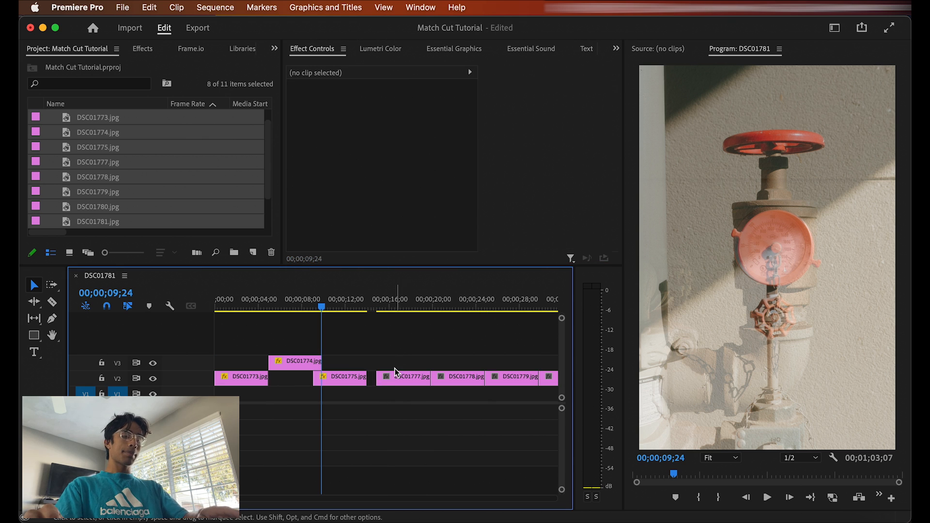
{"action": "left_click", "coordinate": [348, 376]}
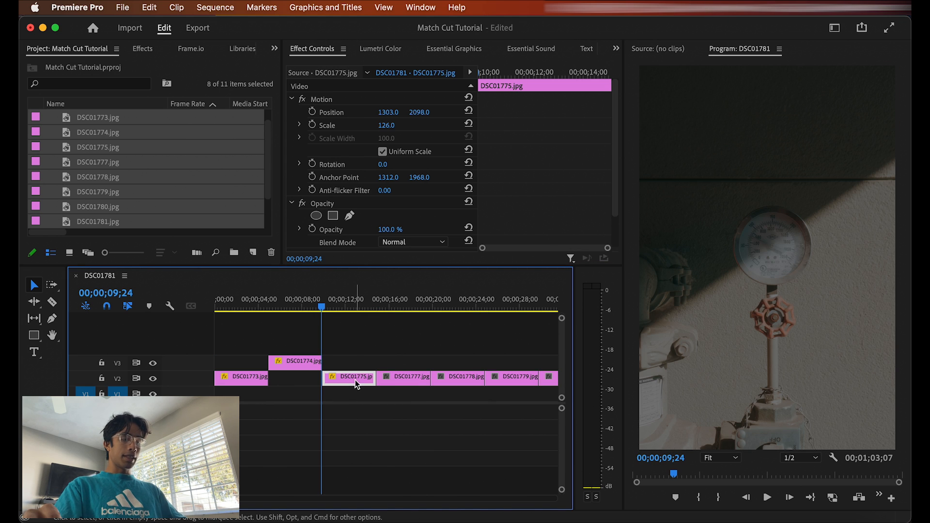
{"action": "left_click_drag", "start_coordinate": [349, 376], "coordinate": [365, 360]}
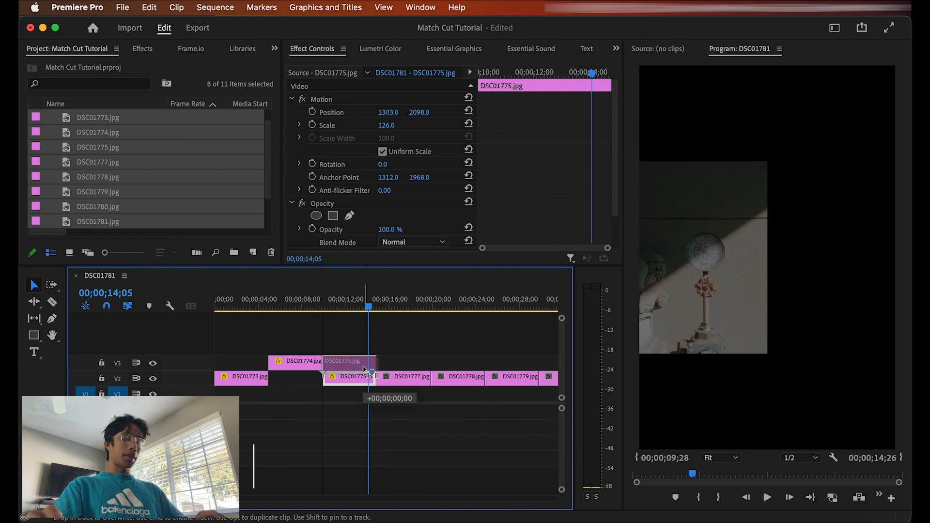
{"action": "key", "text": "cmd+v"}
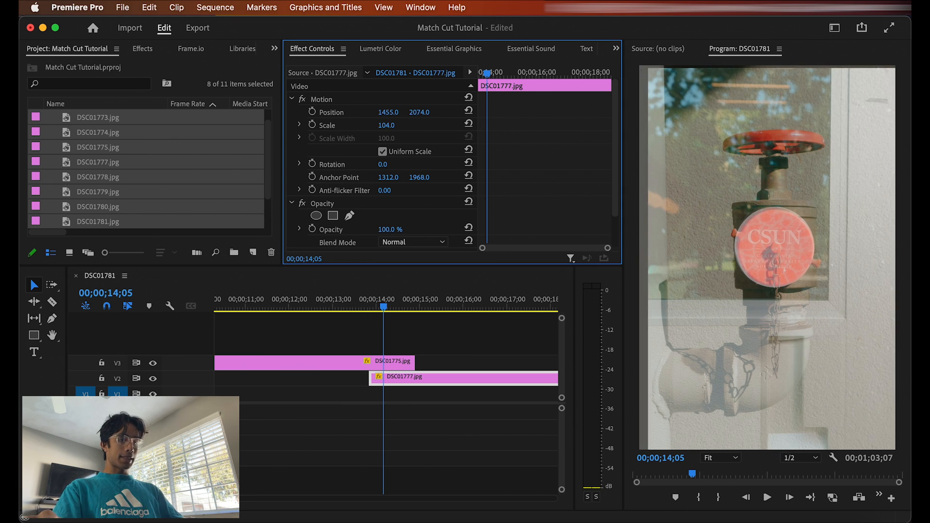
Set DSC01777 Position X to 1478 and slide it on V2 to abut DSC01775, previewing the cut.
{"action": "left_click_drag", "start_coordinate": [388, 112], "coordinate": [402, 112]}
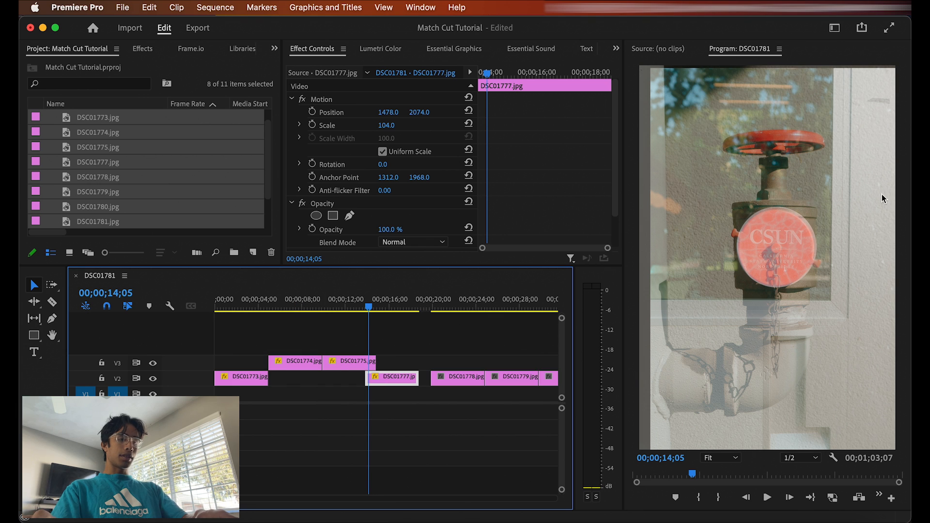
{"action": "mouse_move", "coordinate": [673, 96]}
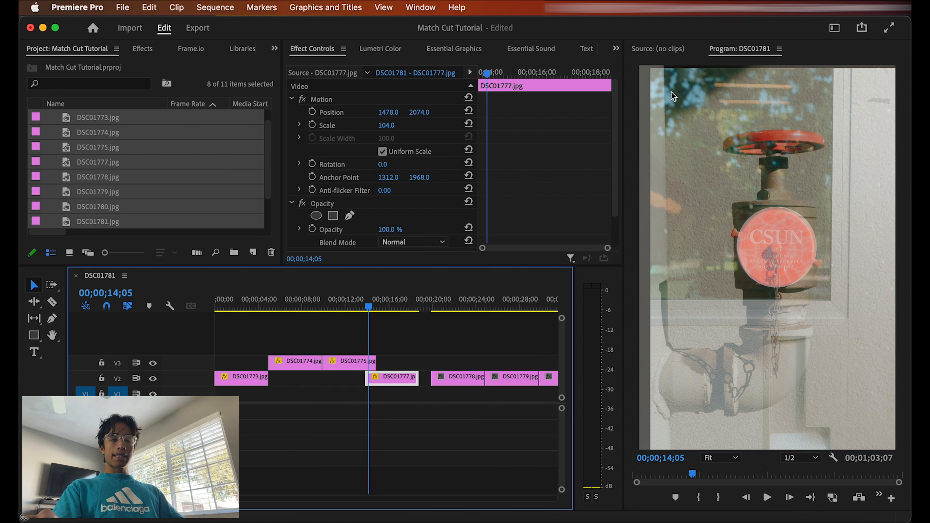
{"action": "left_click_drag", "start_coordinate": [388, 378], "coordinate": [397, 377]}
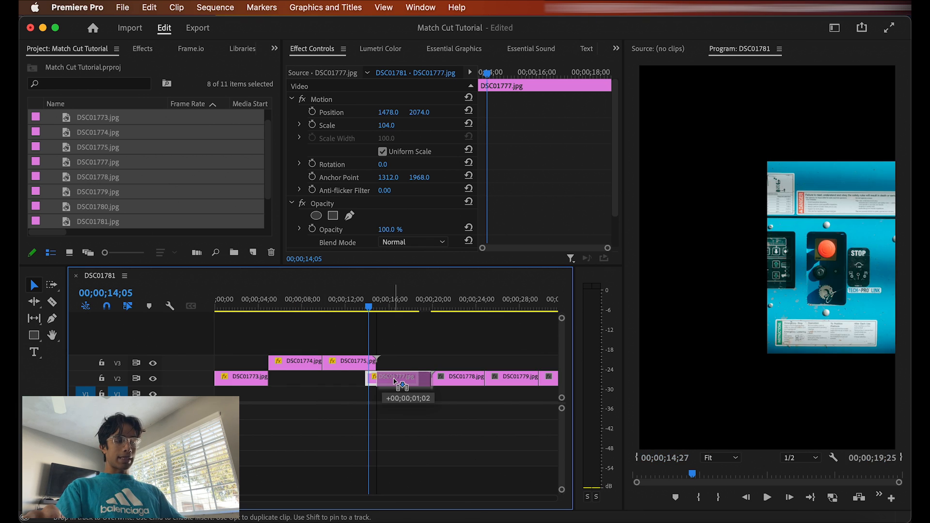
{"action": "left_click_drag", "start_coordinate": [397, 380], "coordinate": [397, 376]}
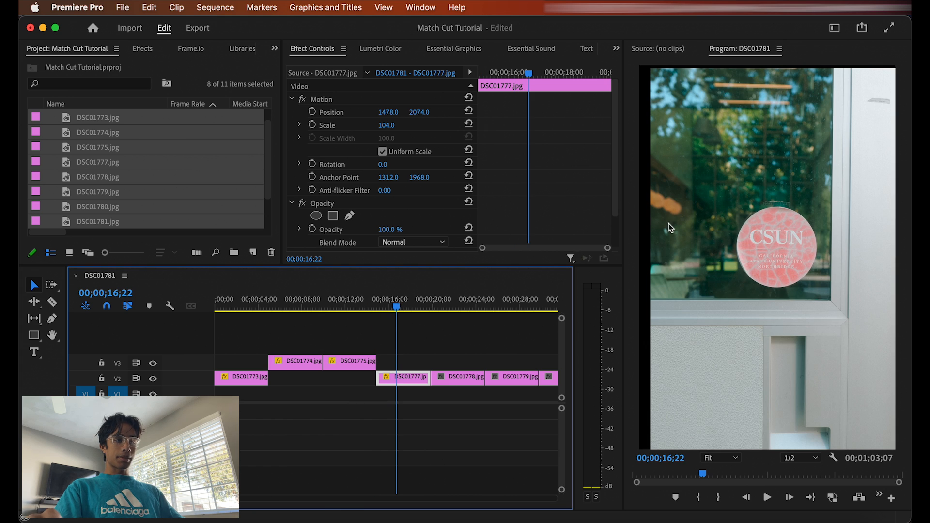
{"action": "left_click_drag", "start_coordinate": [396, 307], "coordinate": [365, 307]}
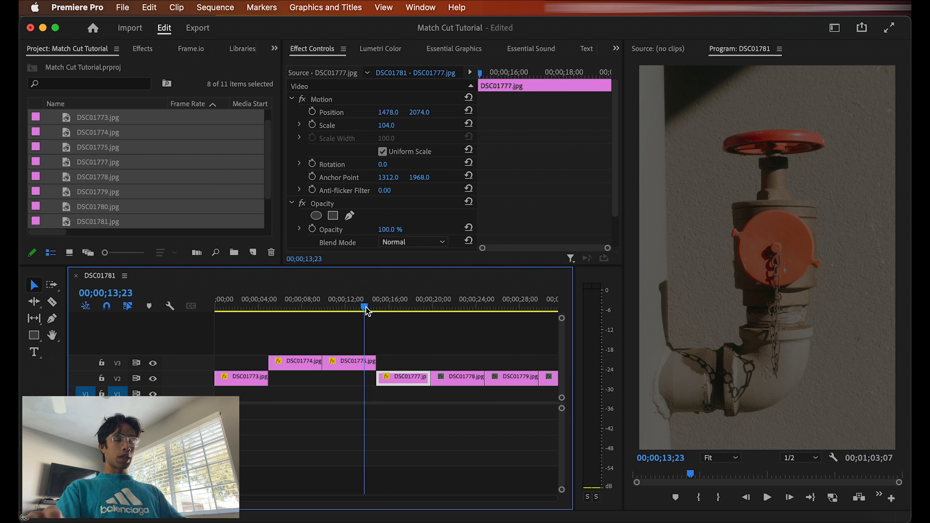
{"action": "left_click", "coordinate": [412, 300]}
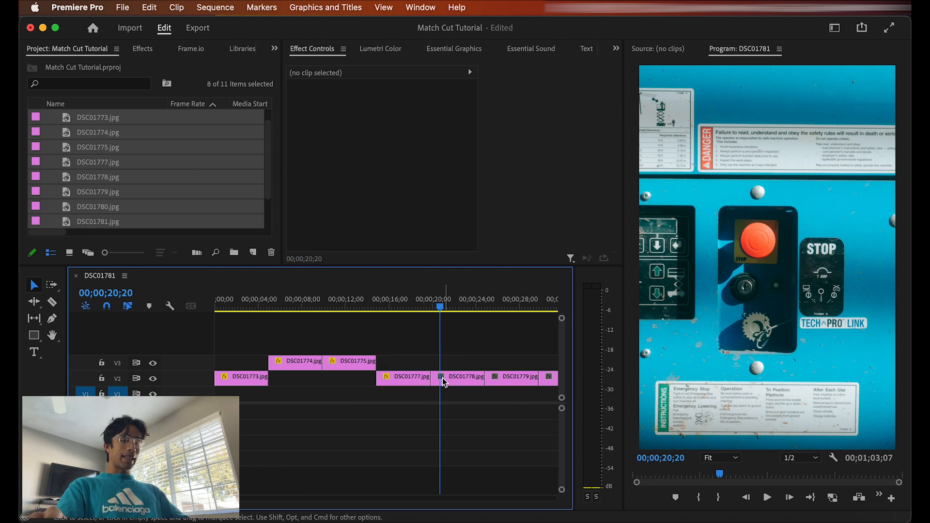
Drop the V3 clips back to V2 in one row, scale DSC01773 to 201, and select all clips.
{"action": "left_click", "coordinate": [405, 376]}
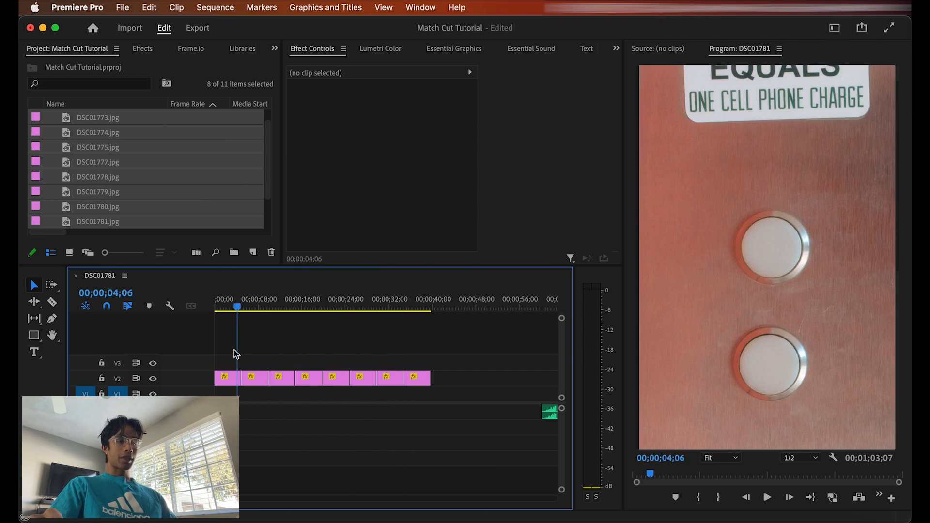
{"action": "left_click", "coordinate": [326, 306]}
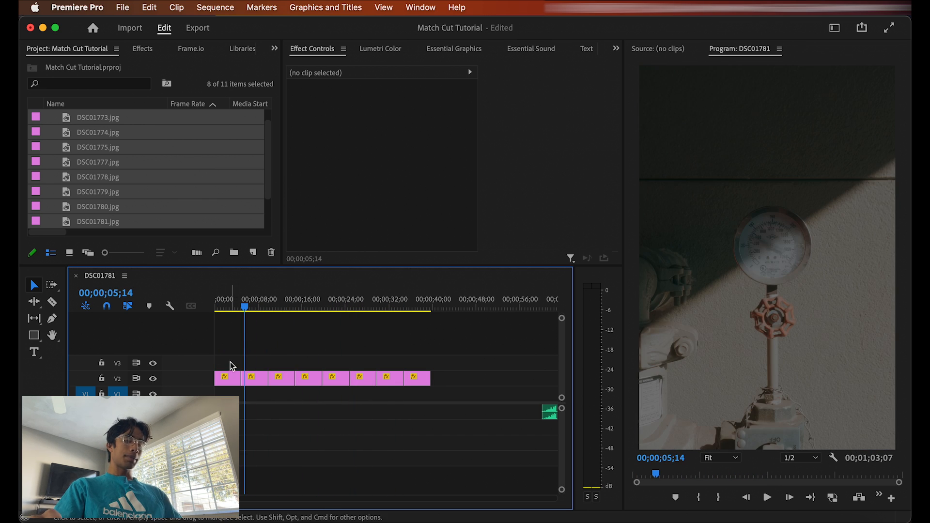
{"action": "left_click", "coordinate": [227, 378]}
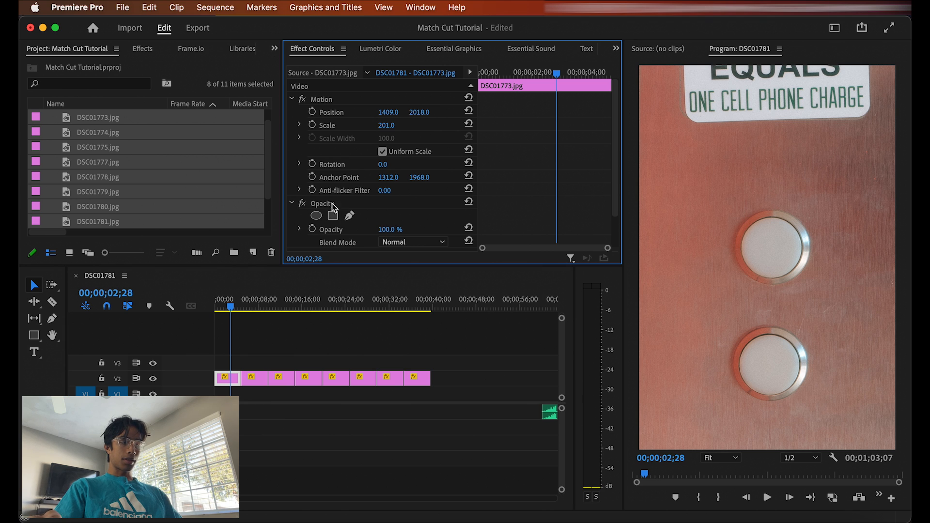
{"action": "right_click", "coordinate": [320, 203]}
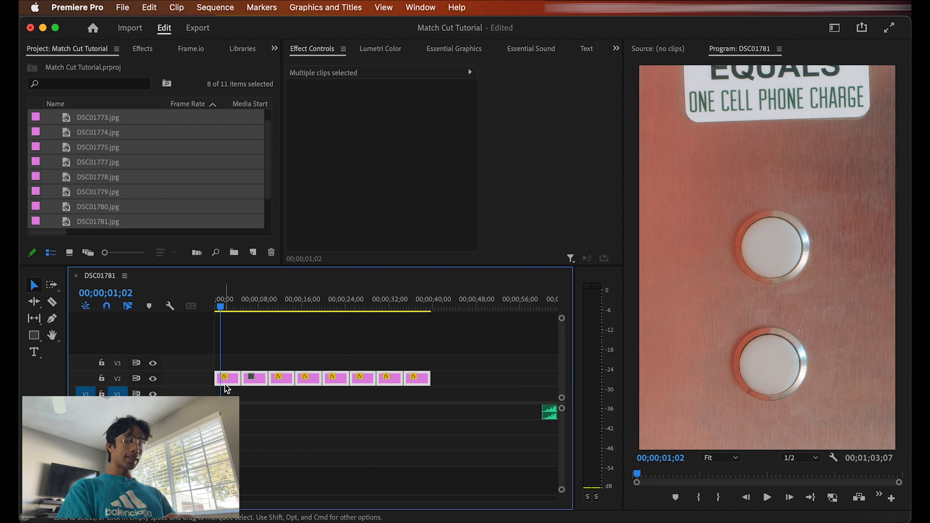
Use Speed/Duration to cut every selected photo clip down to a few frames.
{"action": "right_click", "coordinate": [227, 378]}
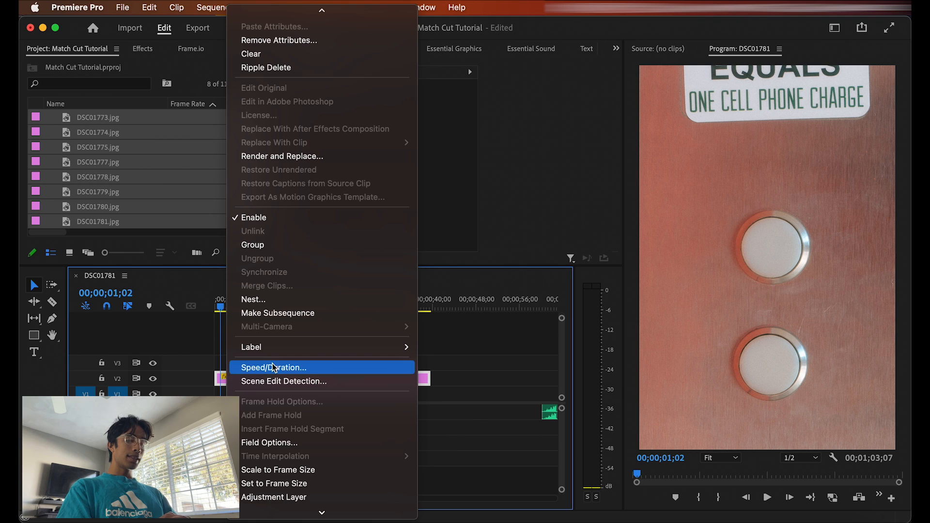
{"action": "left_click", "coordinate": [273, 367]}
{"action": "type", "text": "00;00;00;0"}
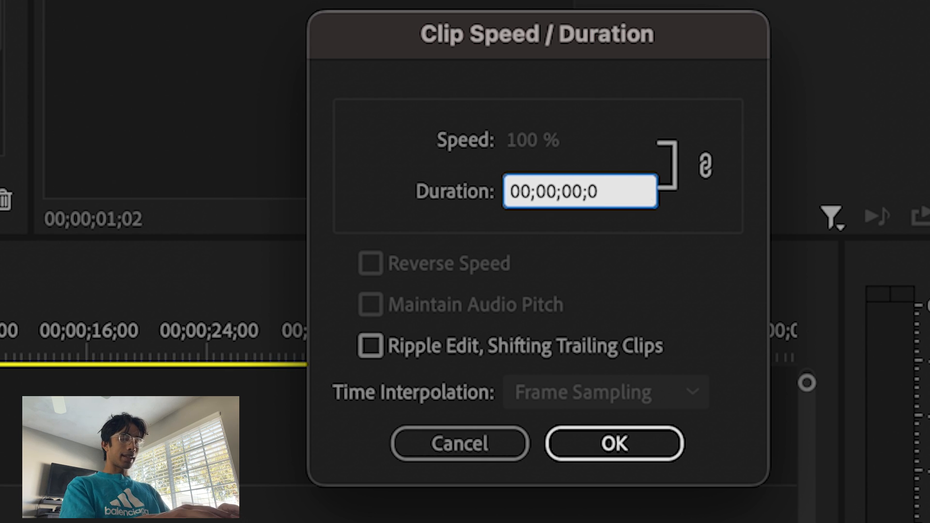
{"action": "left_click", "coordinate": [614, 443]}
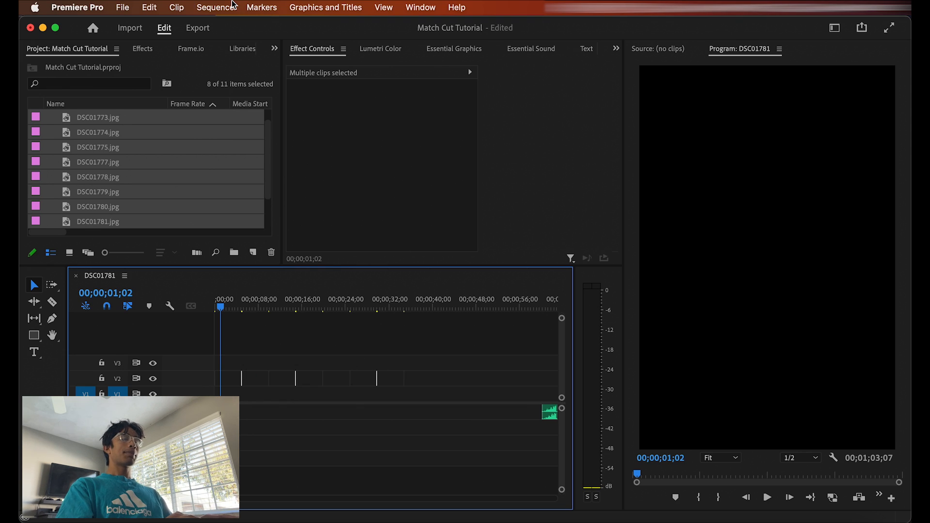
{"action": "left_click", "coordinate": [216, 6]}
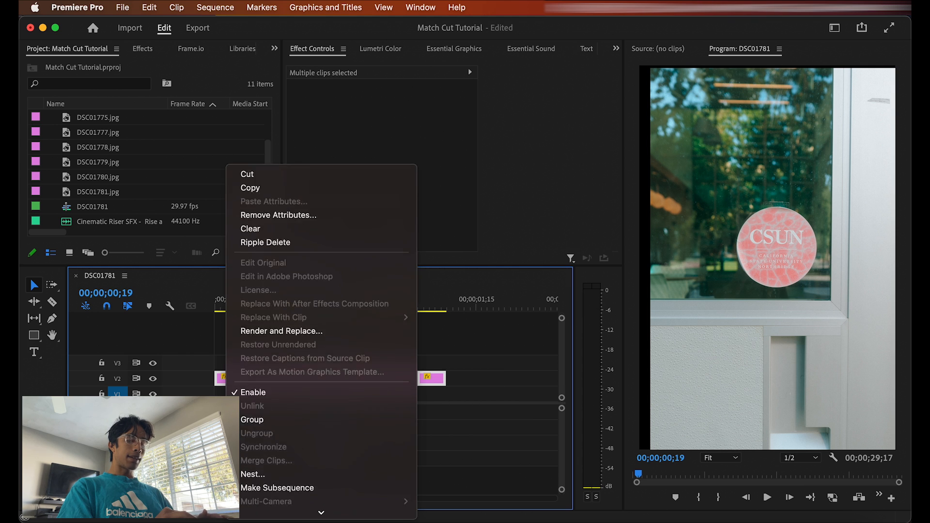
Nest the clips as 'Matchcut' and keyframe its Scale up to 164.3 for a zoom-in.
{"action": "left_click", "coordinate": [252, 474]}
{"action": "type", "text": "Matchcut"}
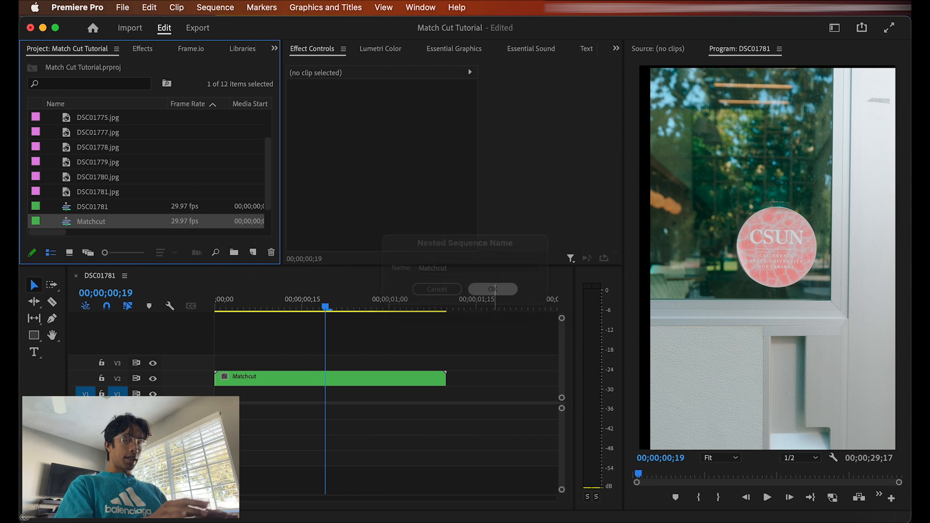
{"action": "left_click", "coordinate": [492, 289]}
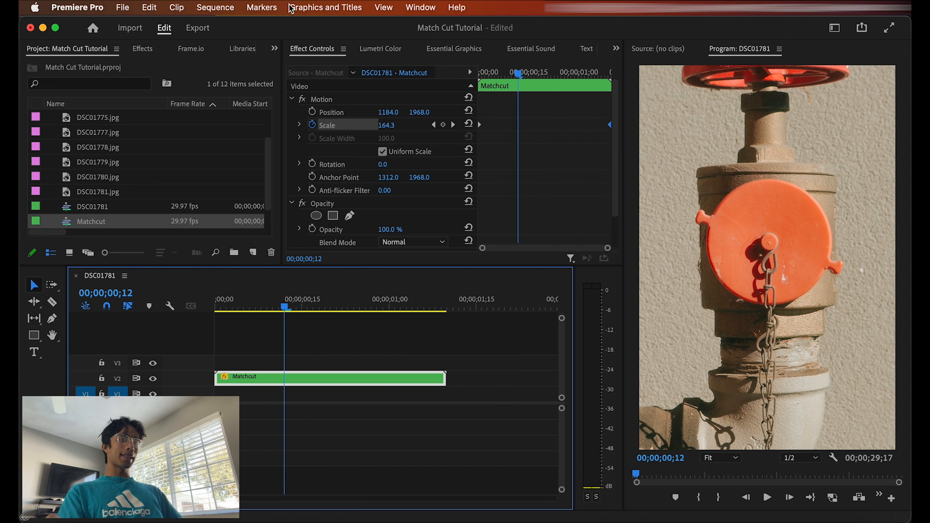
{"action": "left_click", "coordinate": [142, 48]}
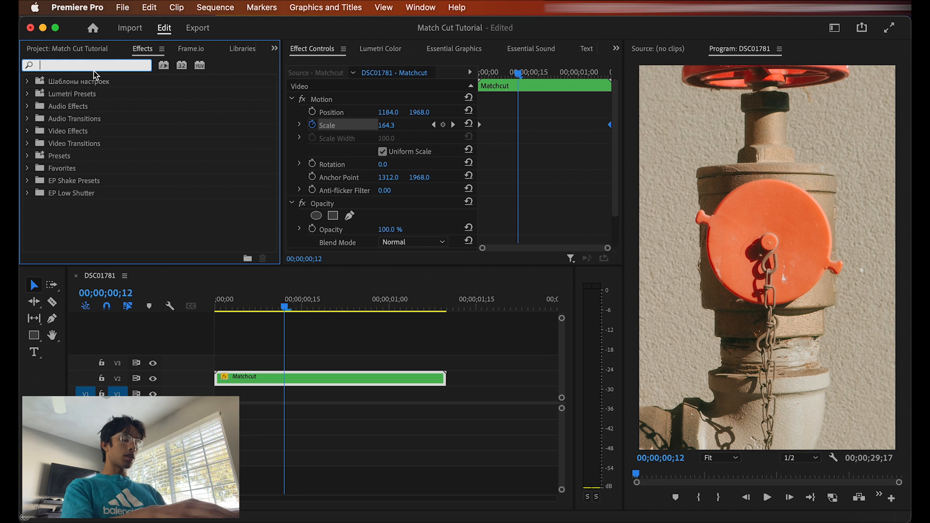
Add Directional Blur (Direction 90, Blur Length 45) to Matchcut with an ellipse mask on the cap.
{"action": "type", "text": "direct"}
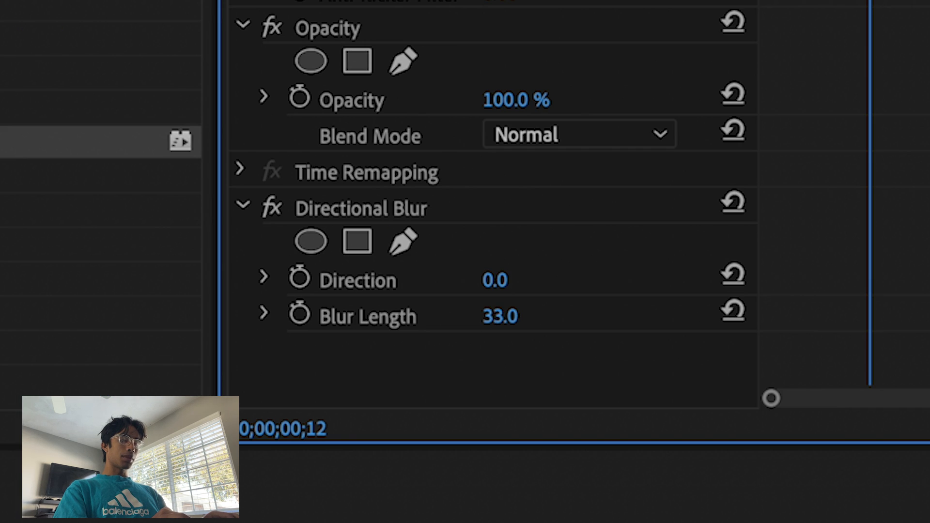
{"action": "left_click_drag", "start_coordinate": [500, 315], "coordinate": [507, 315]}
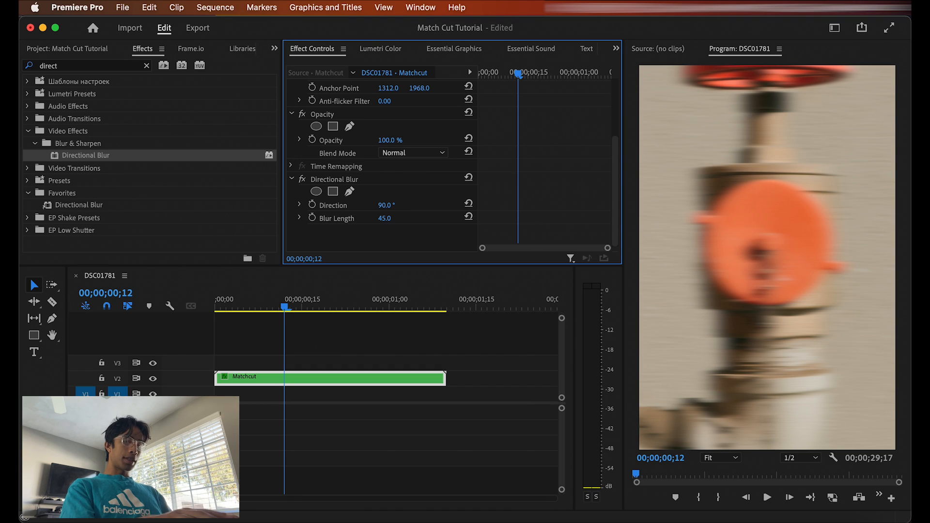
{"action": "mouse_move", "coordinate": [332, 191]}
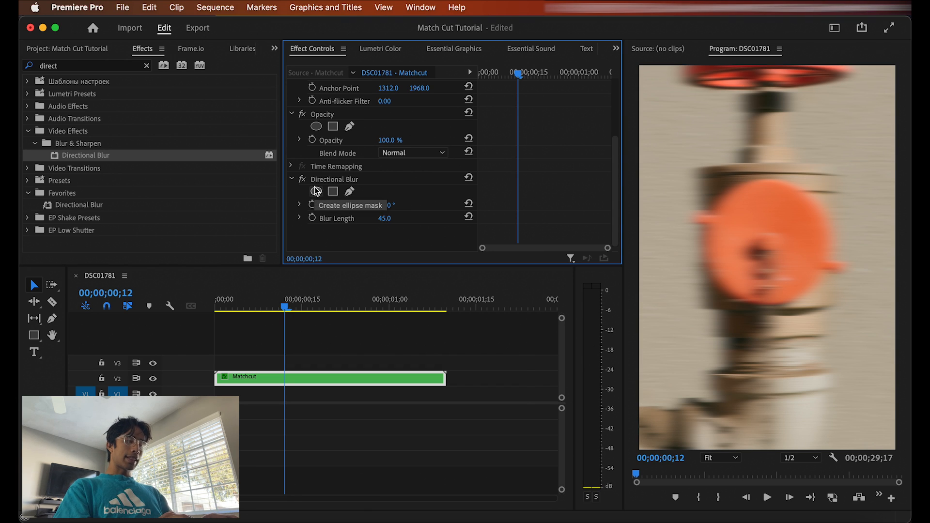
{"action": "left_click", "coordinate": [332, 191]}
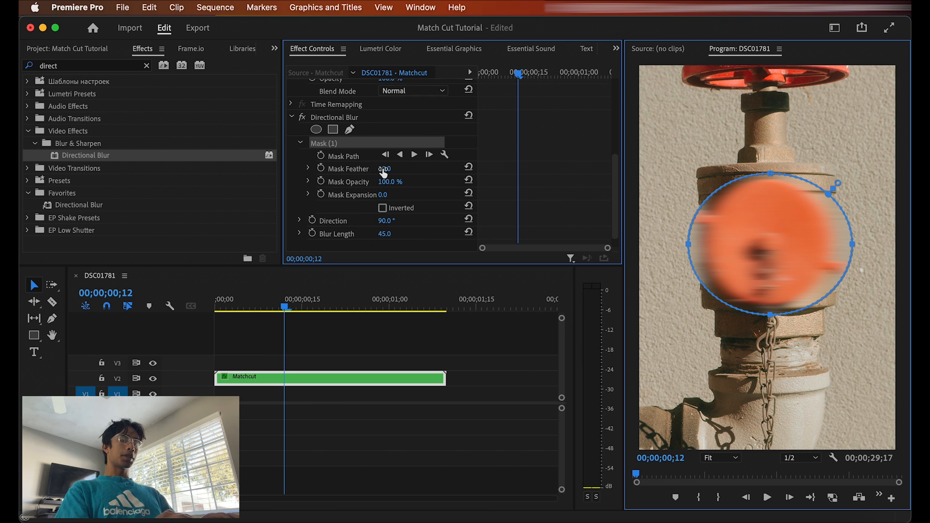
Feather the mask to 225, invert it, and keyframe Blur Length at 45.
{"action": "left_click_drag", "start_coordinate": [384, 168], "coordinate": [403, 168]}
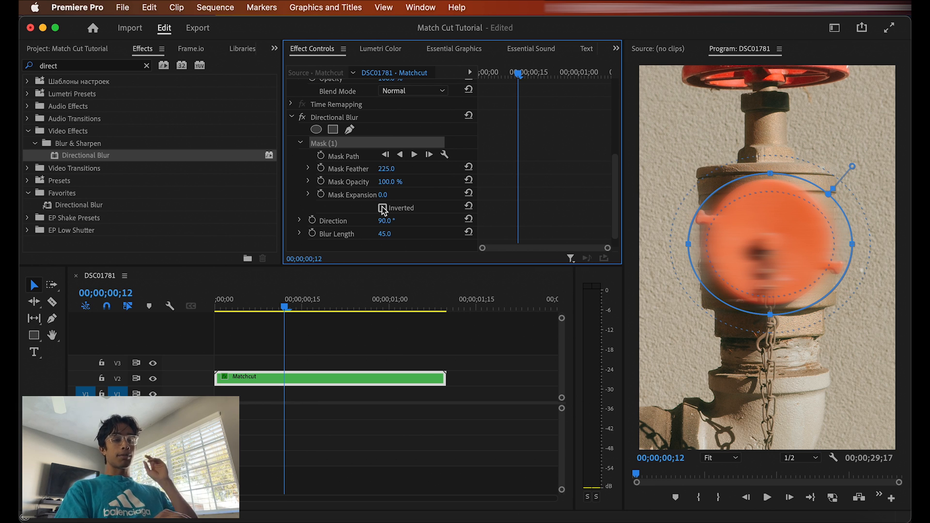
{"action": "left_click", "coordinate": [384, 208]}
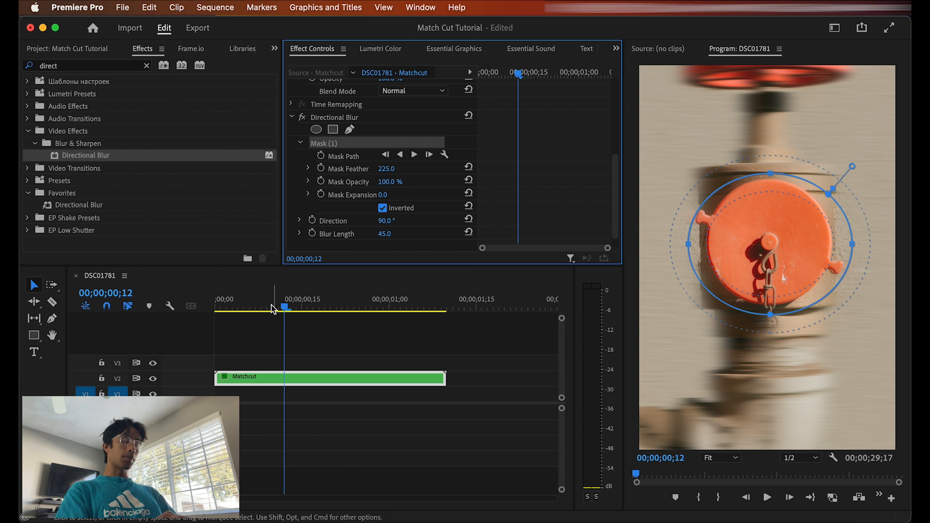
{"action": "mouse_move", "coordinate": [528, 120]}
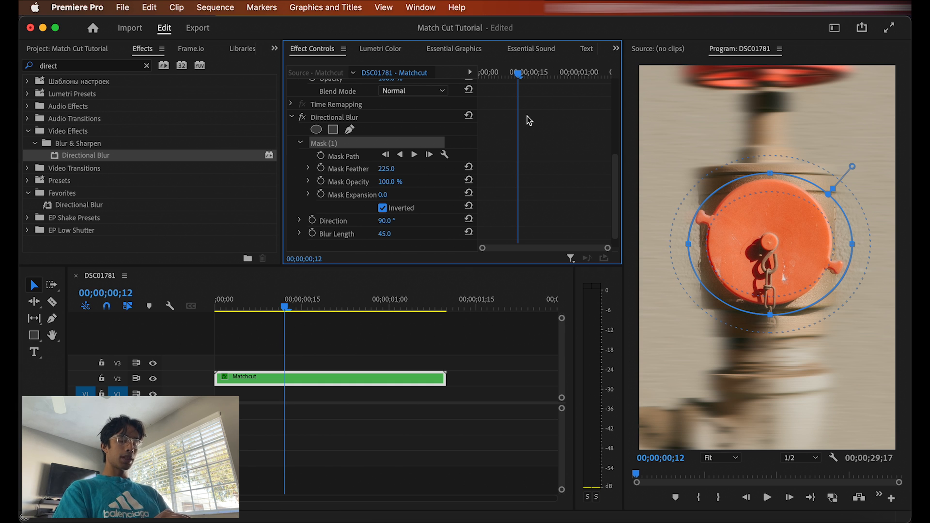
{"action": "mouse_move", "coordinate": [330, 177]}
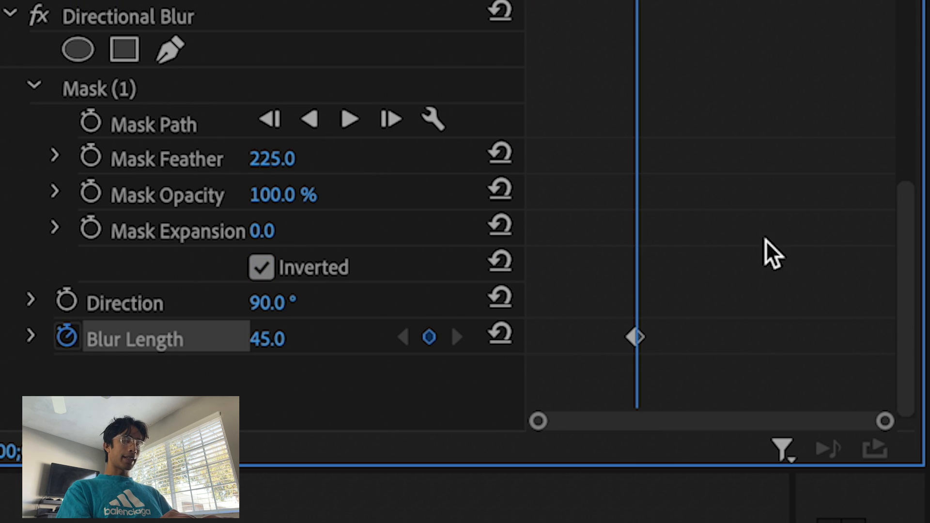
{"action": "left_click", "coordinate": [636, 337]}
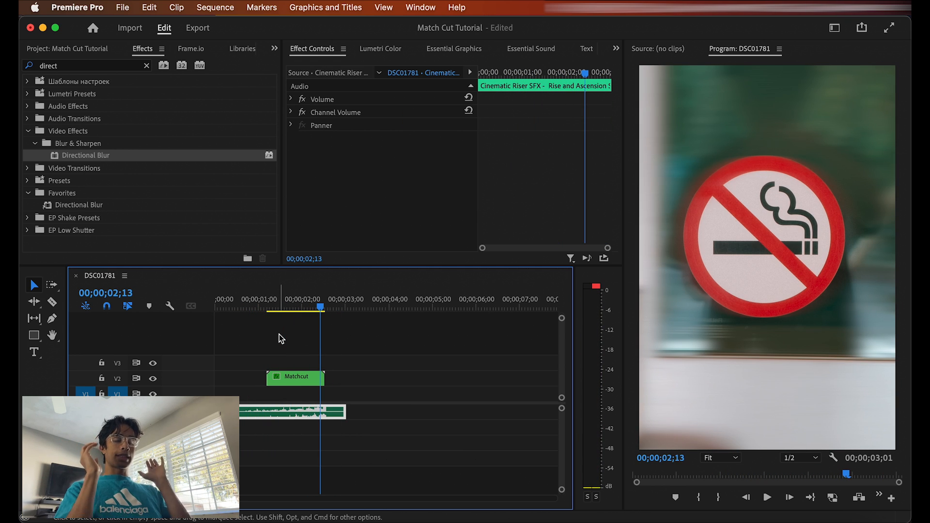
{"action": "mouse_move", "coordinate": [302, 380]}
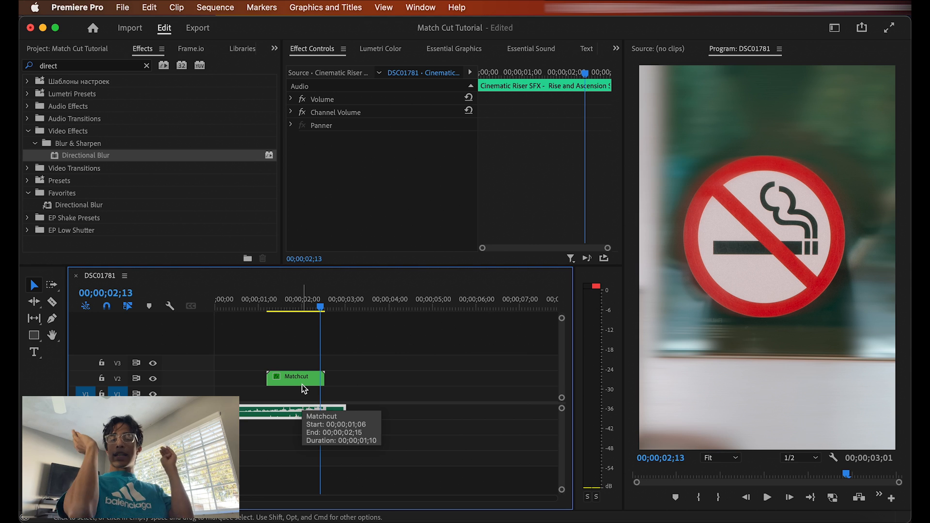